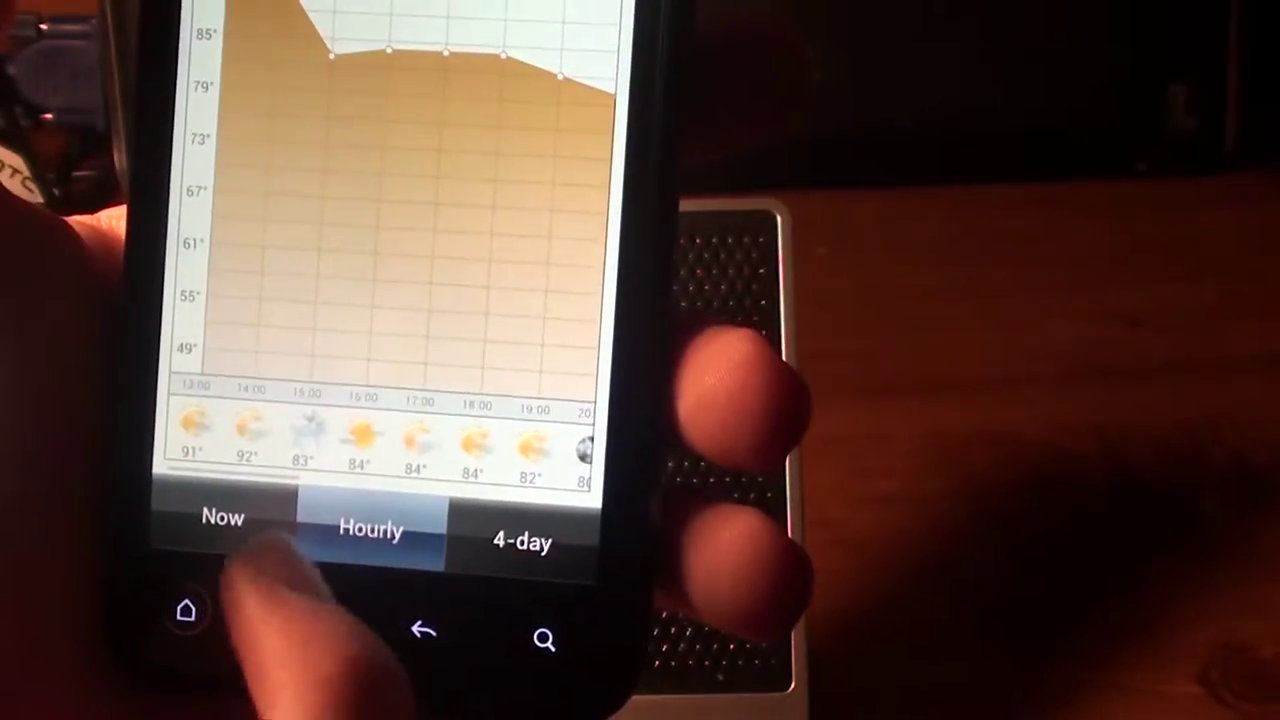
Return from the hourly forecast to the Now view of current Grand Island weather.
click(518, 544)
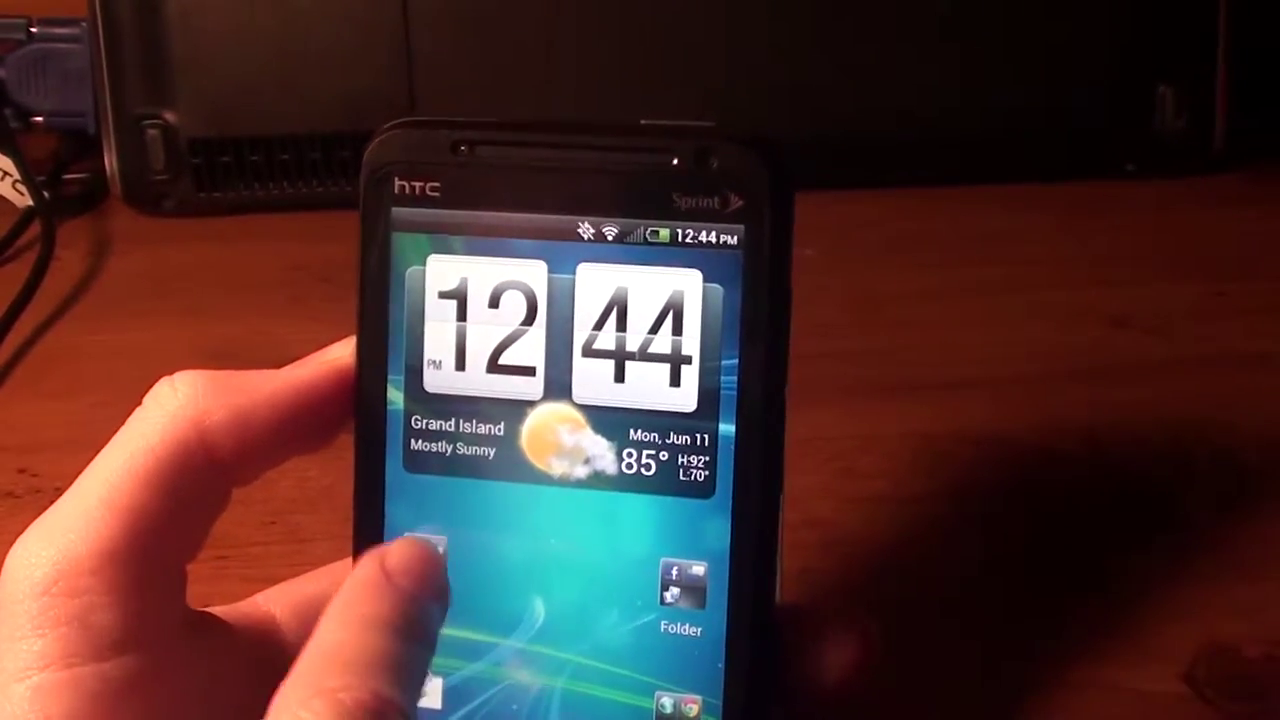
click(674, 604)
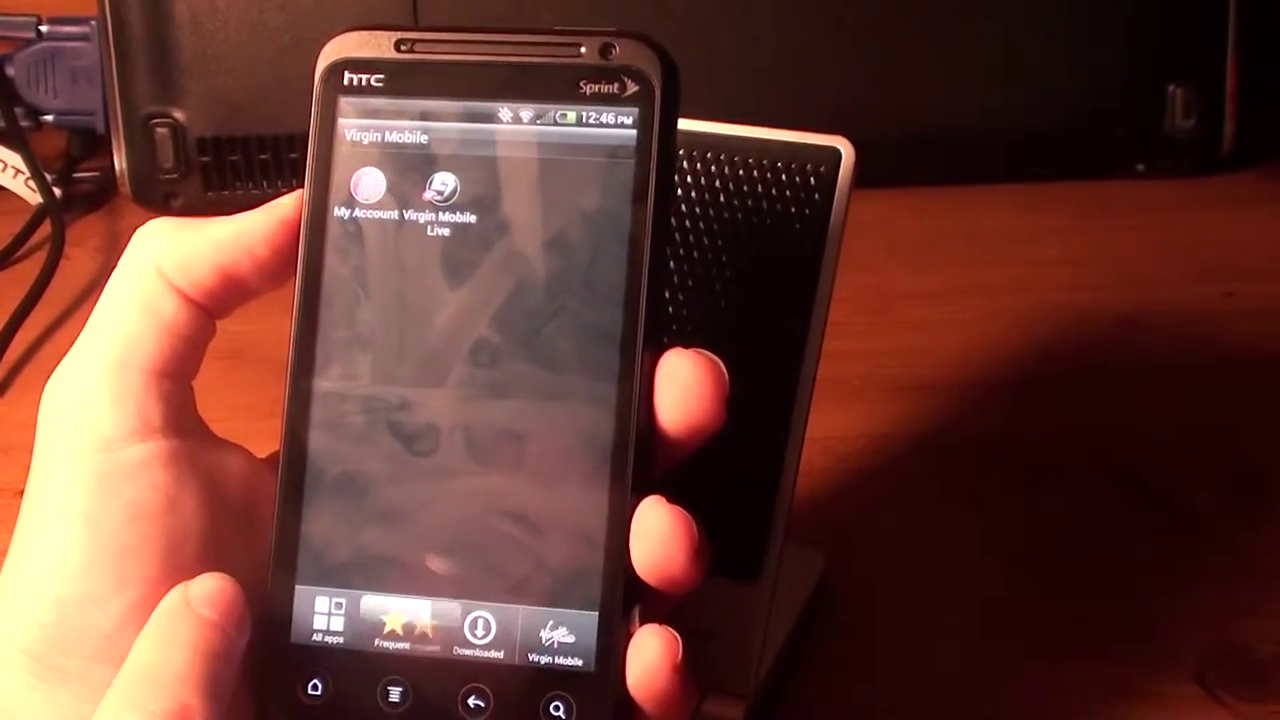
Switch to the Downloaded apps list and scroll through the installed apps.
click(324, 624)
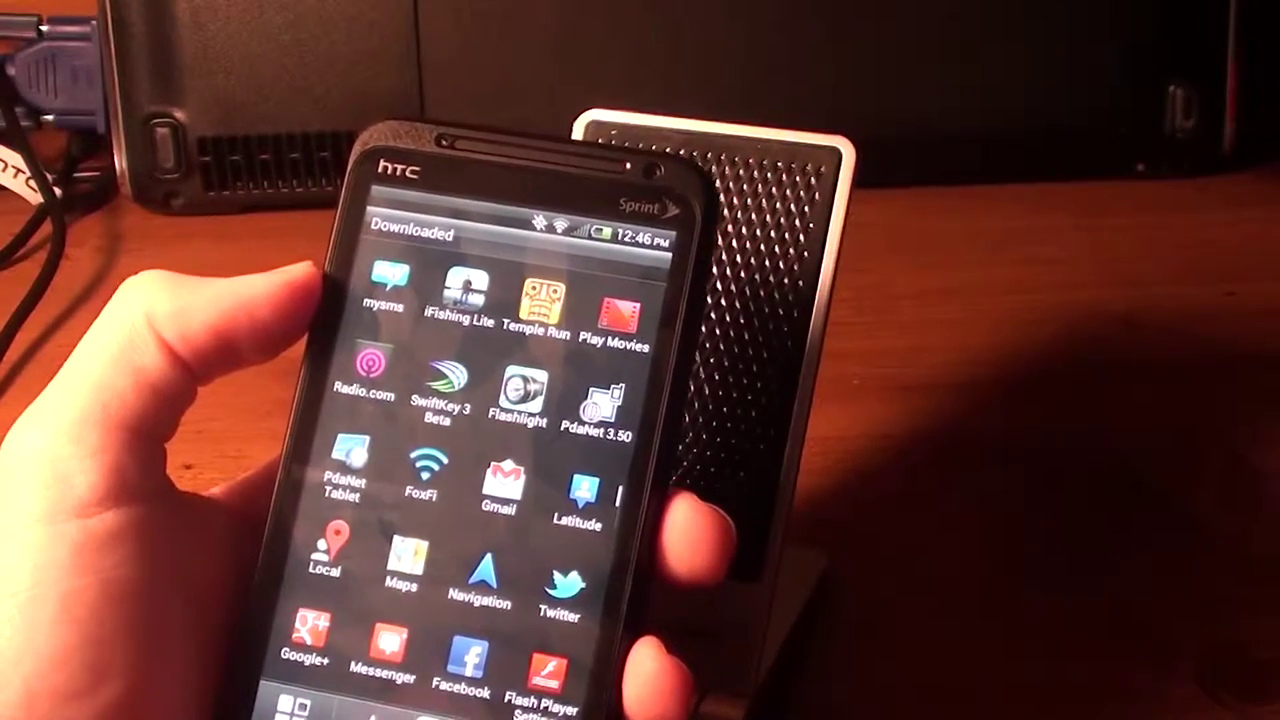
scroll(down, 3)
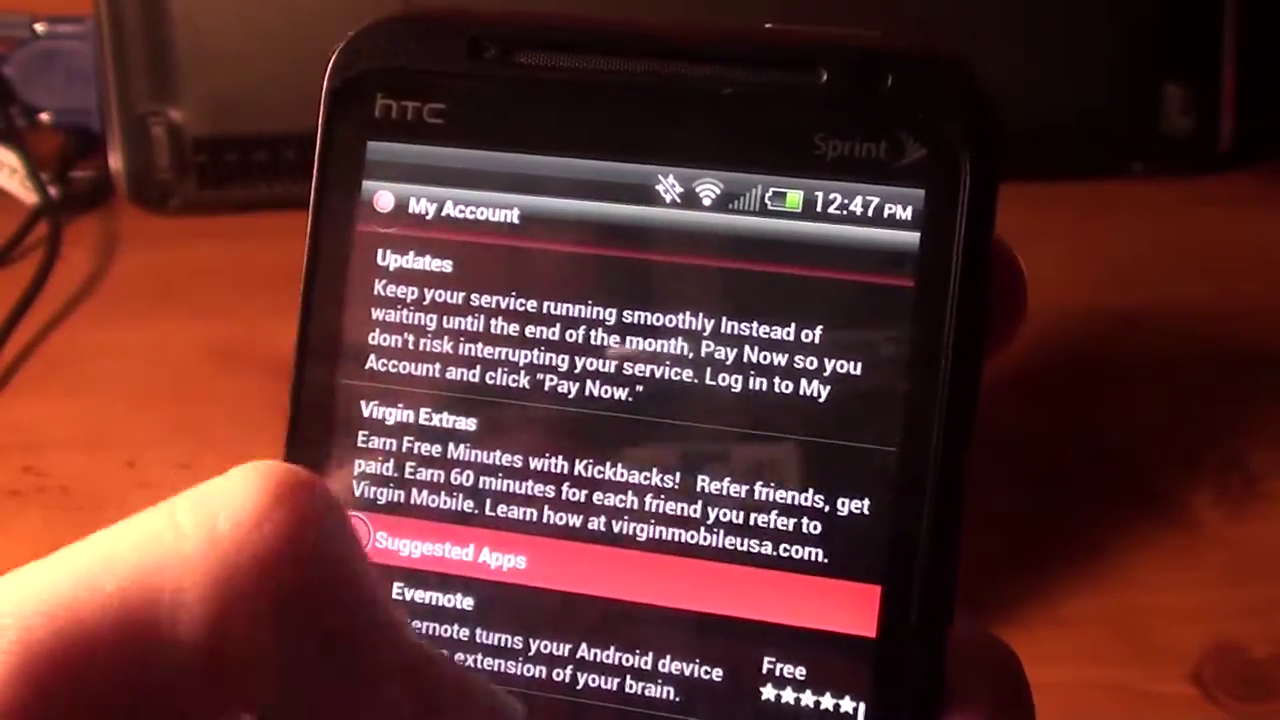
Scroll the My Account page past Updates and Virgin Extras to Suggested Apps.
scroll(down, 3)
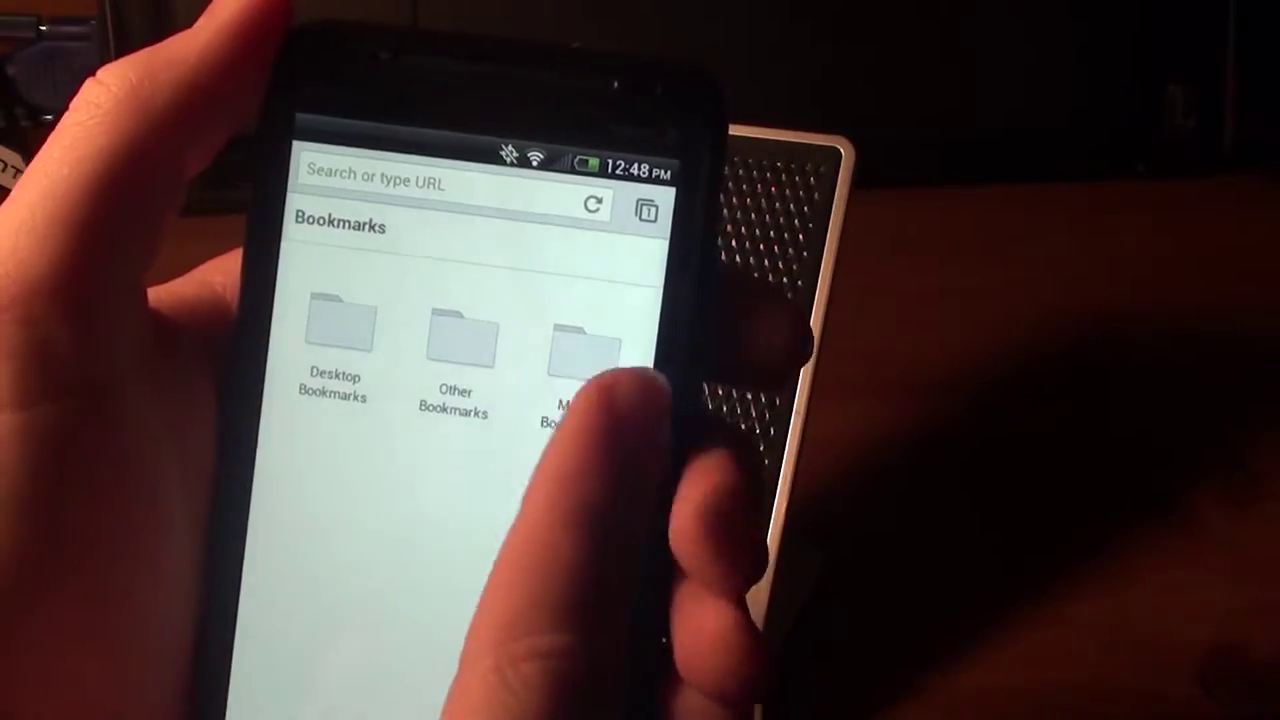
Show the Mobile Bookmarks folder listing Secrets of YouTube and Minecraft Pocket.
click(576, 344)
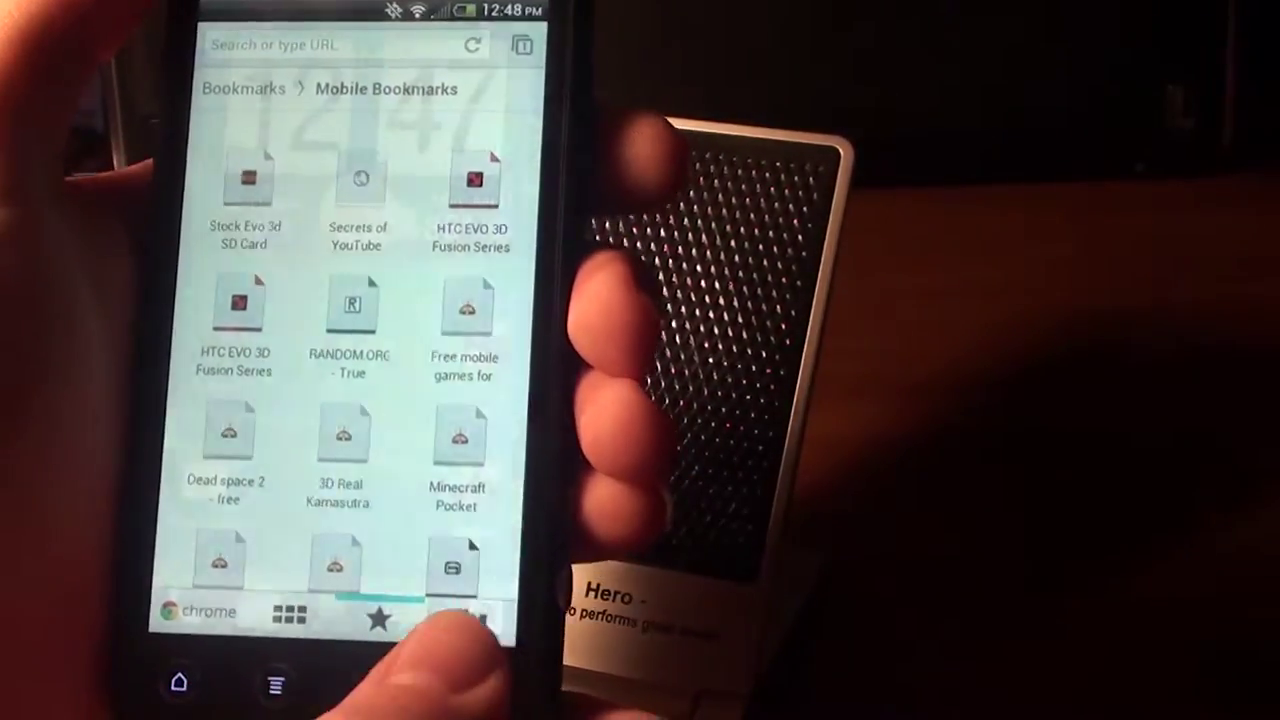